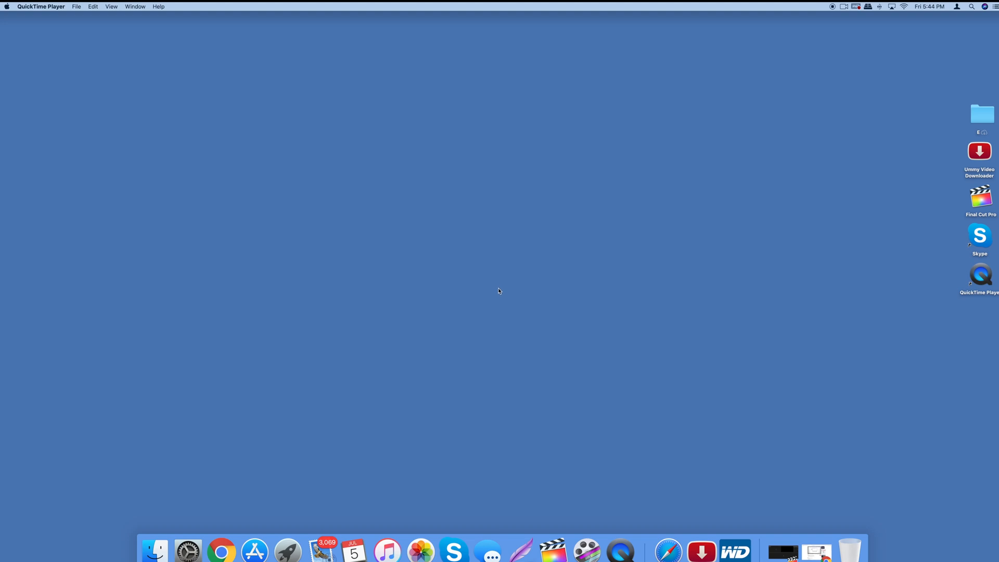
pyautogui.moveTo(405, 284)
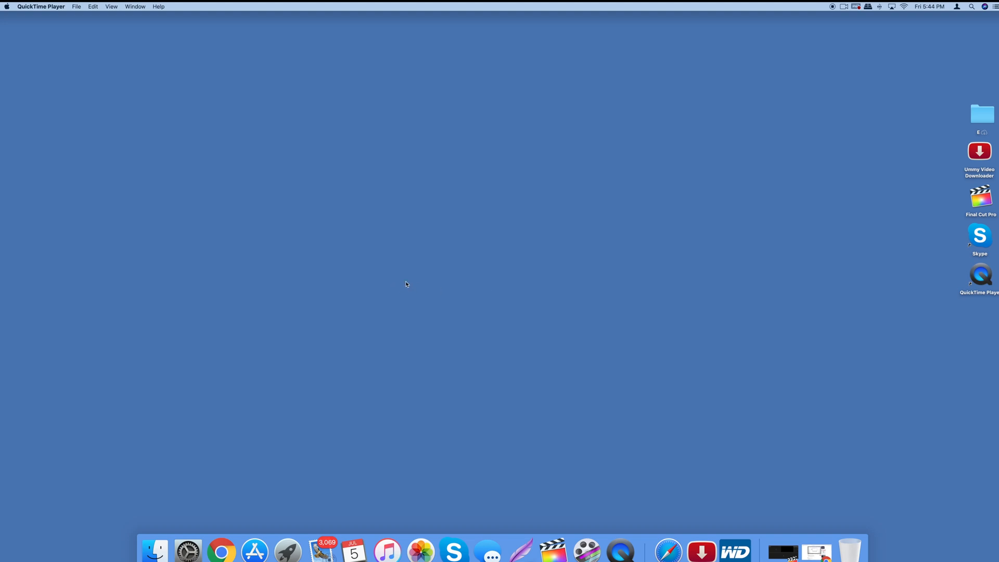
pyautogui.moveTo(378, 267)
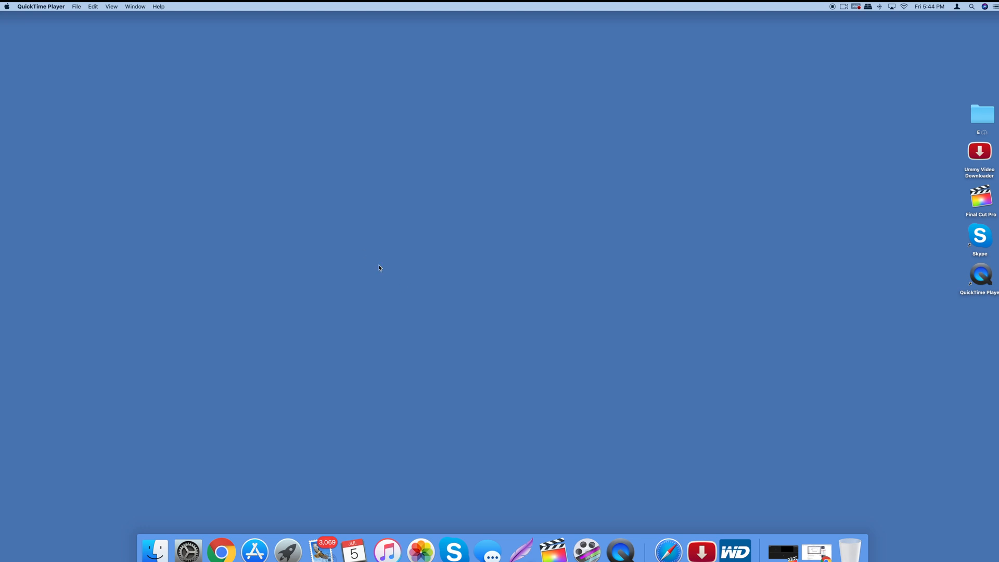
pyautogui.moveTo(343, 264)
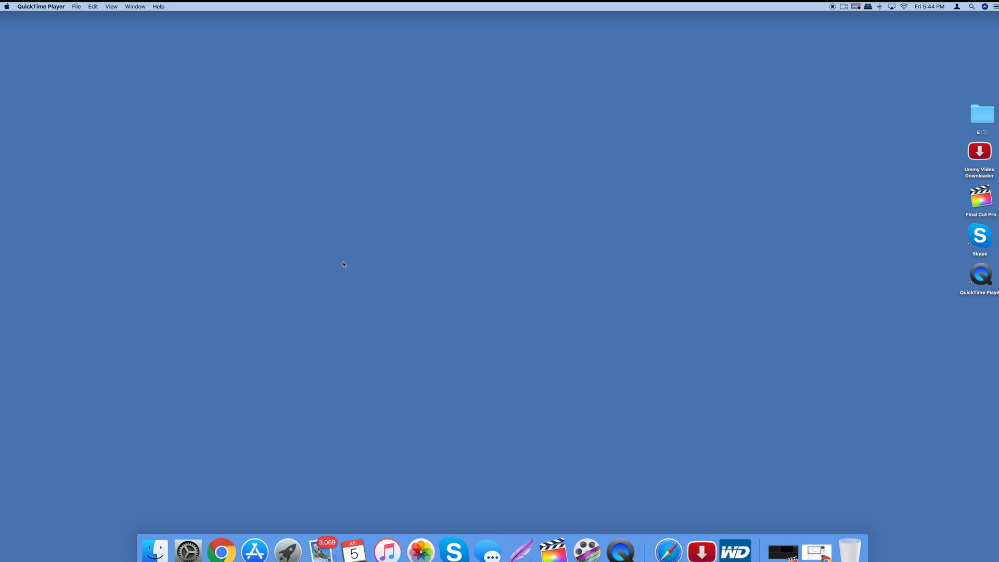
pyautogui.moveTo(7, 9)
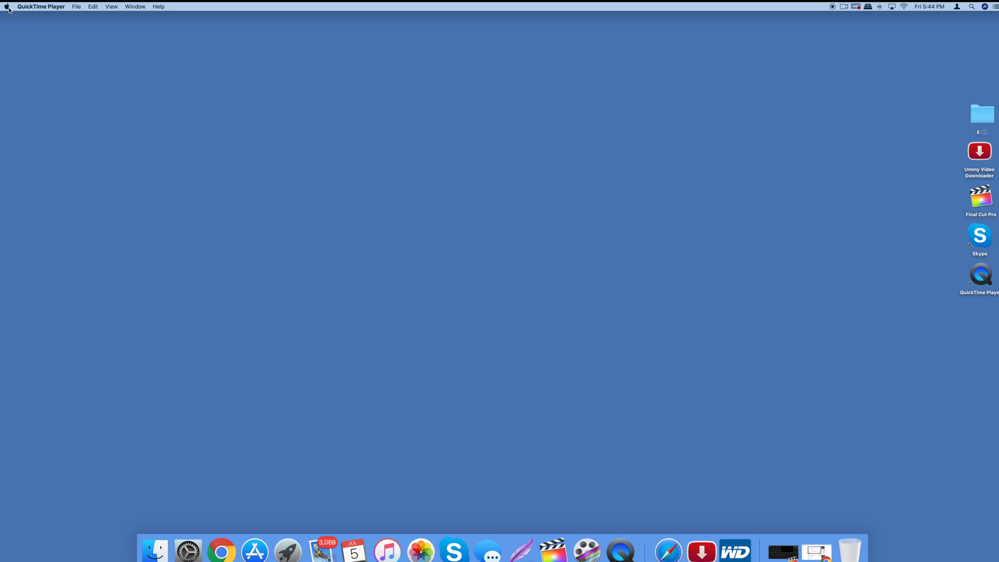
# Step: Show the storage page of About This Mac, listing Macintosh HD and the 8 TB external disk
pyautogui.click(7, 6)
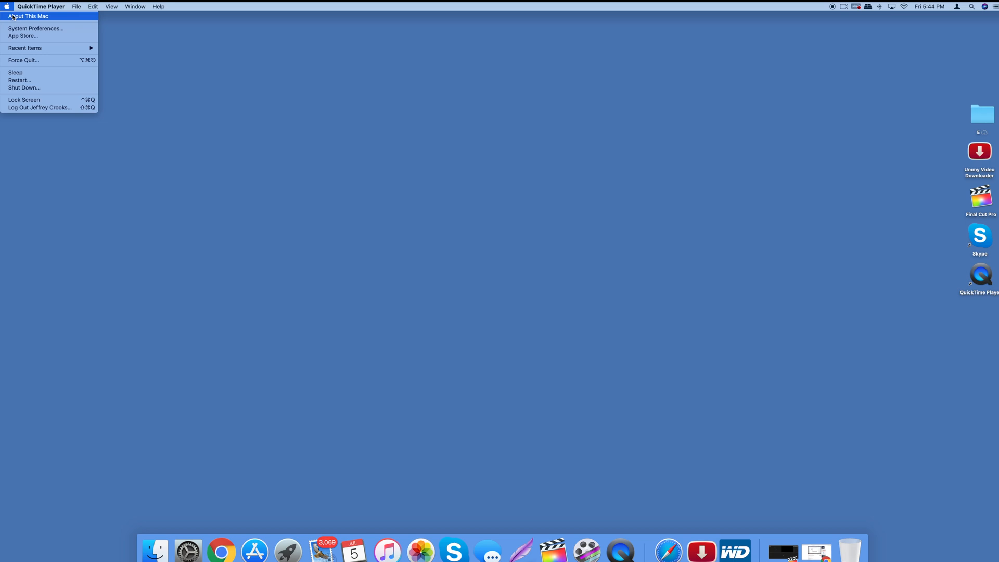
pyautogui.click(28, 16)
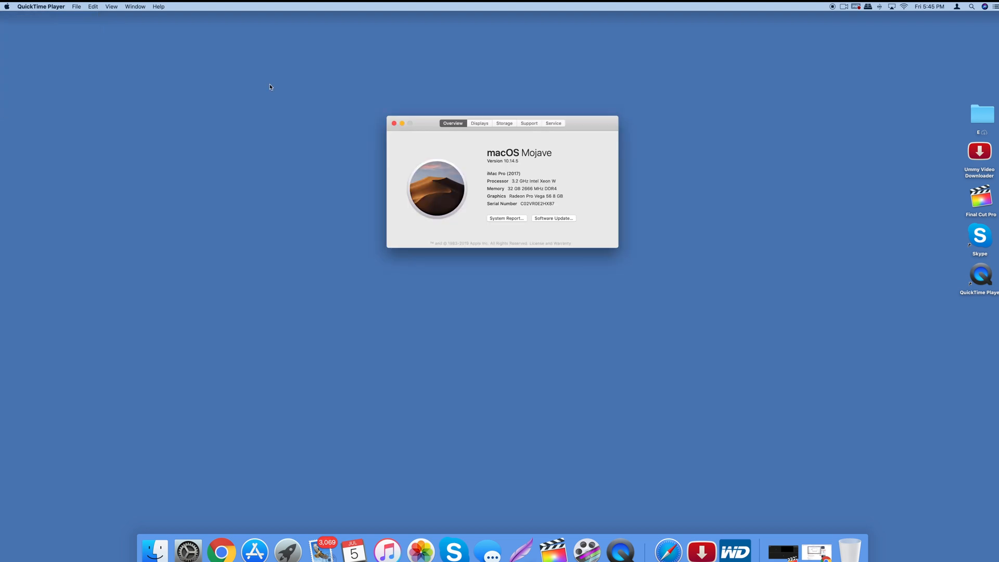
pyautogui.click(504, 123)
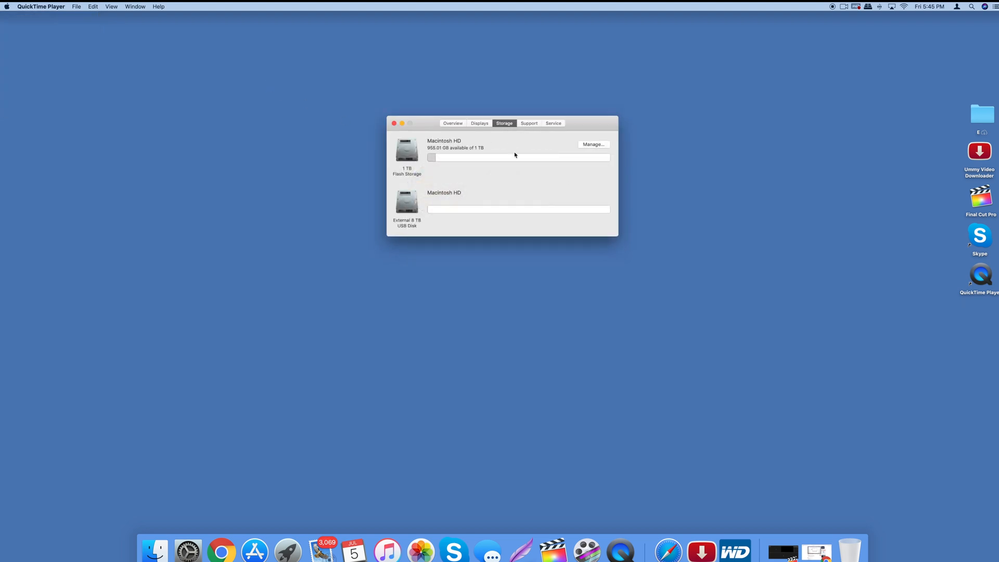
# Step: Open the storage management window for Macintosh HD from the storage overview
pyautogui.click(592, 144)
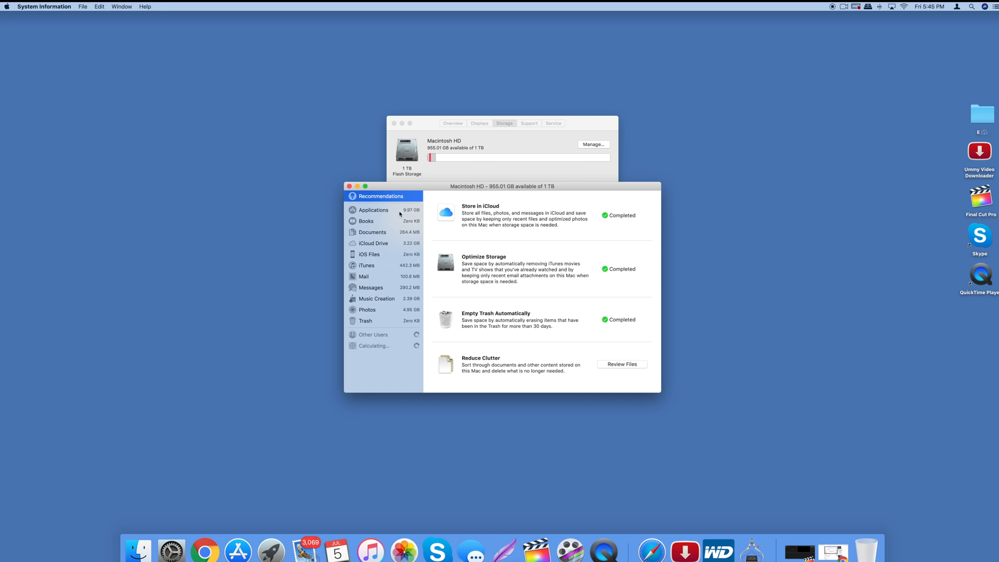
pyautogui.moveTo(411, 213)
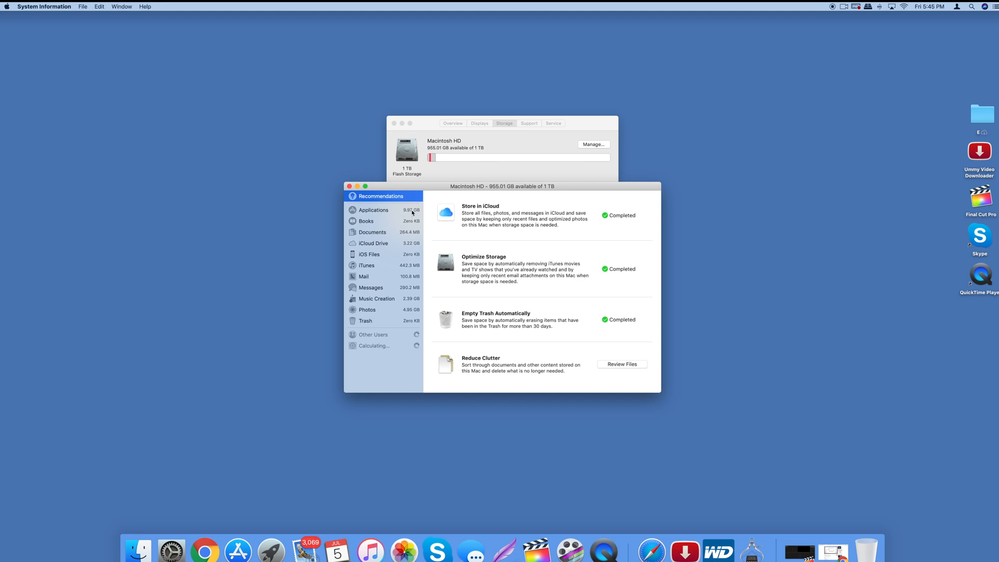
pyautogui.moveTo(408, 213)
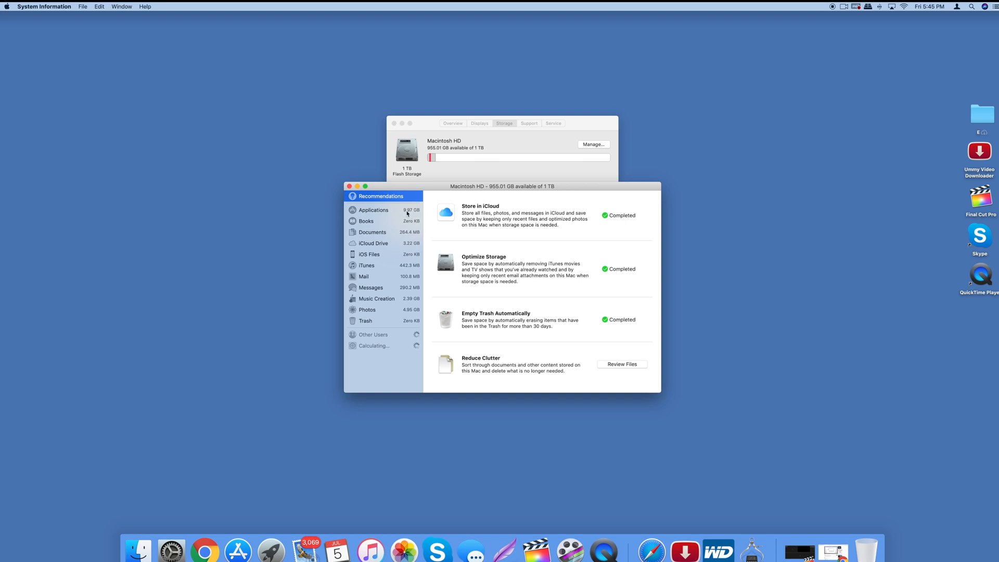
pyautogui.moveTo(384, 343)
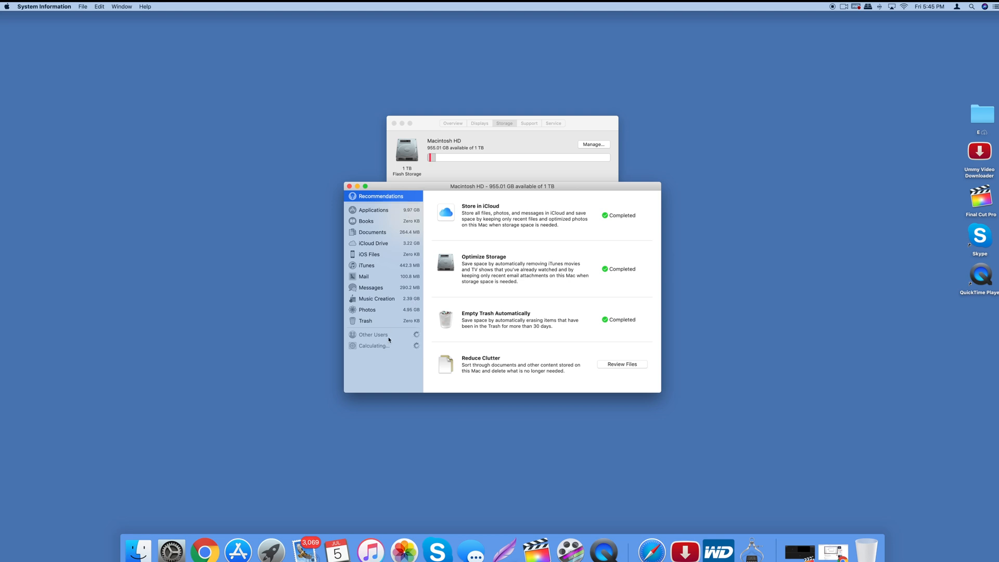
pyautogui.moveTo(567, 329)
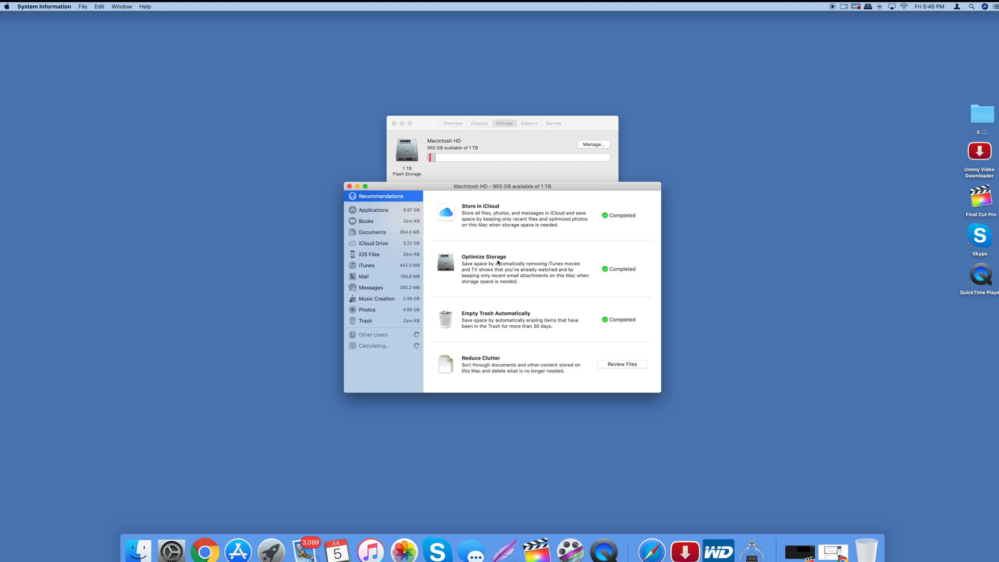
pyautogui.moveTo(480, 361)
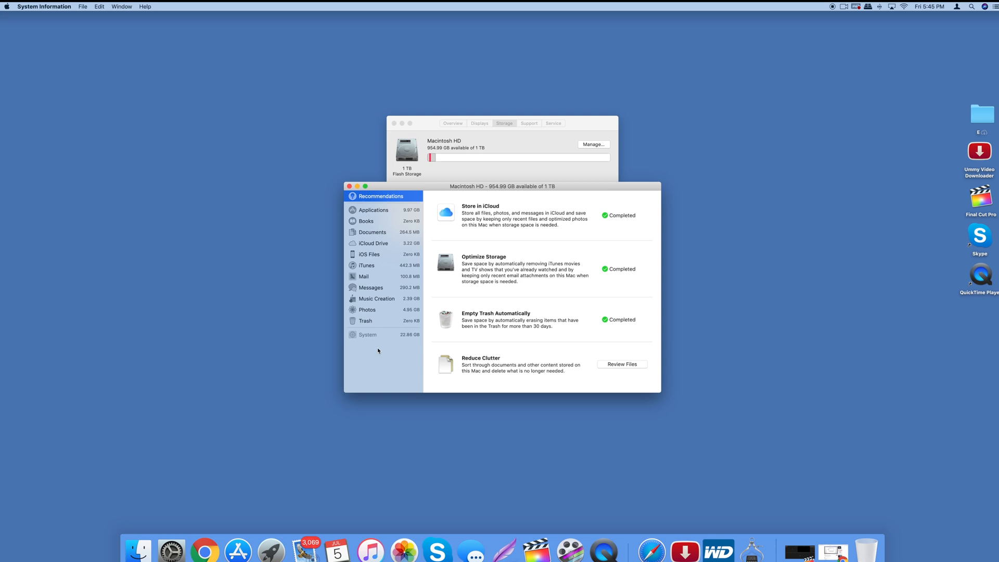
pyautogui.moveTo(377, 341)
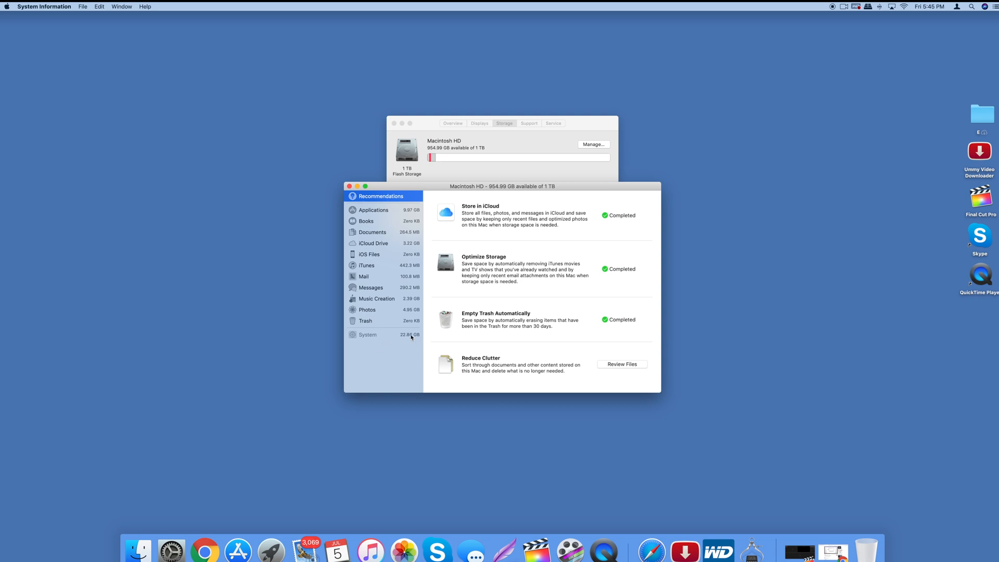
pyautogui.moveTo(406, 338)
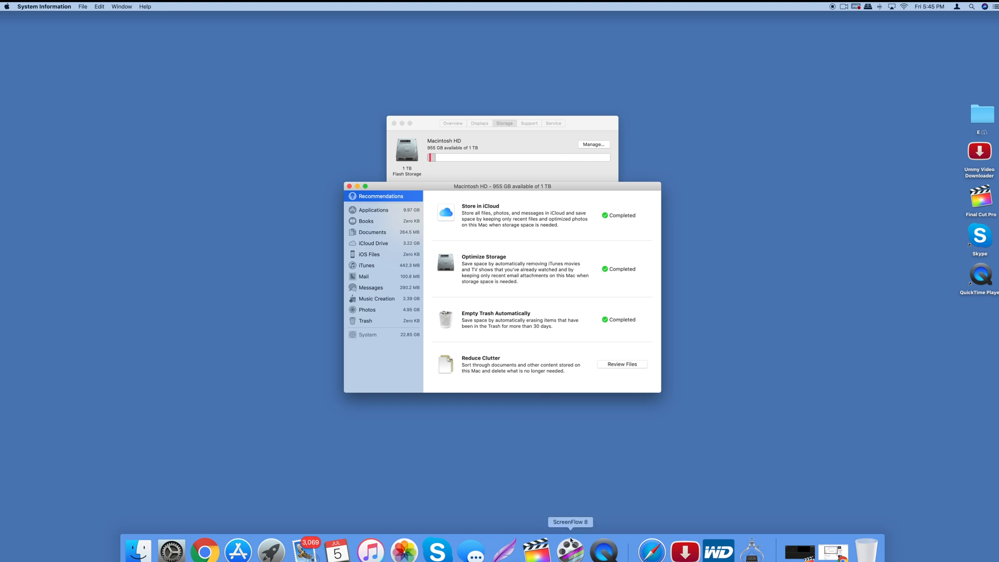
pyautogui.moveTo(224, 306)
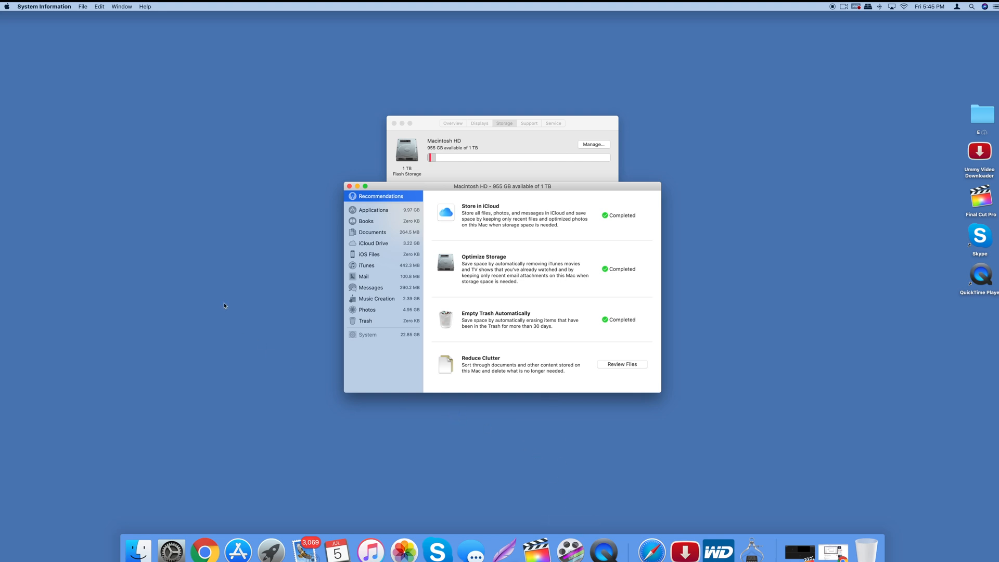
pyautogui.moveTo(225, 297)
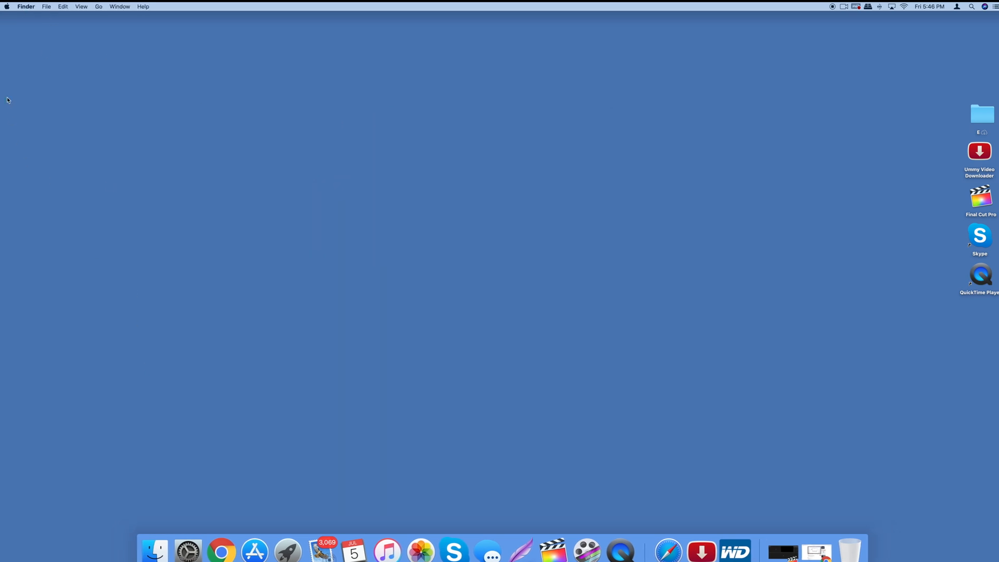
# Step: Open the hidden Library folder from the Go menu, listing subfolders by size
pyautogui.click(99, 6)
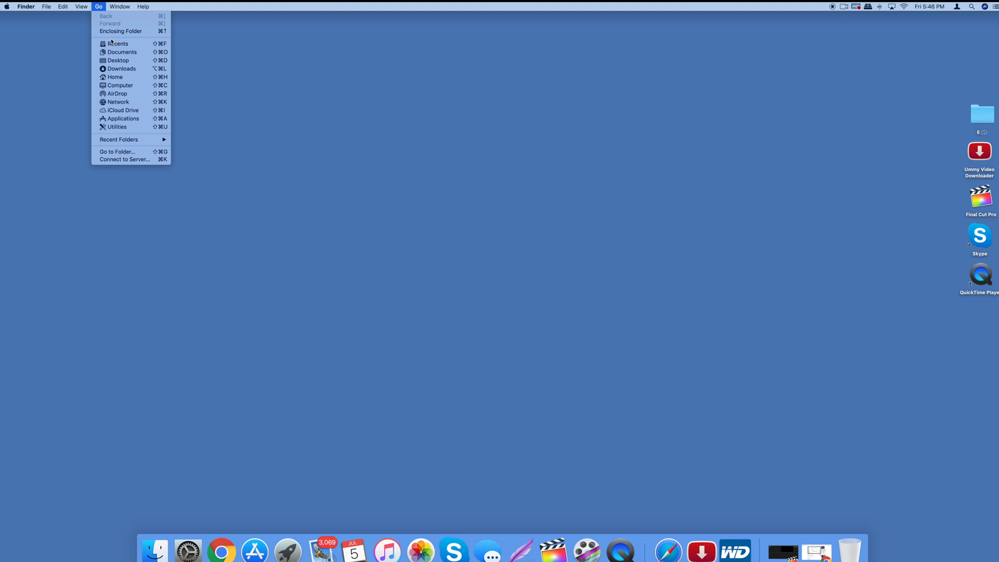
pyautogui.moveTo(120, 30)
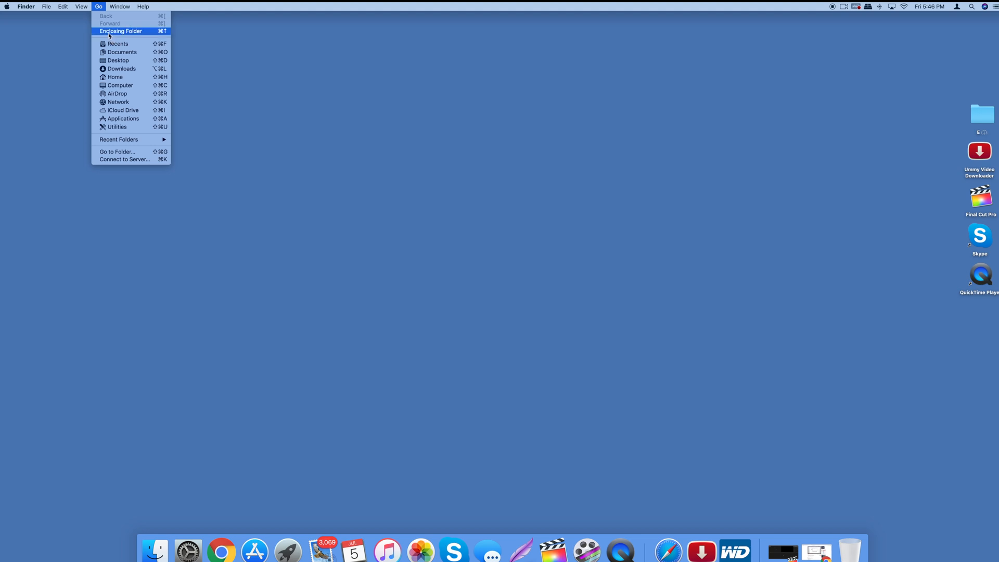
pyautogui.moveTo(121, 16)
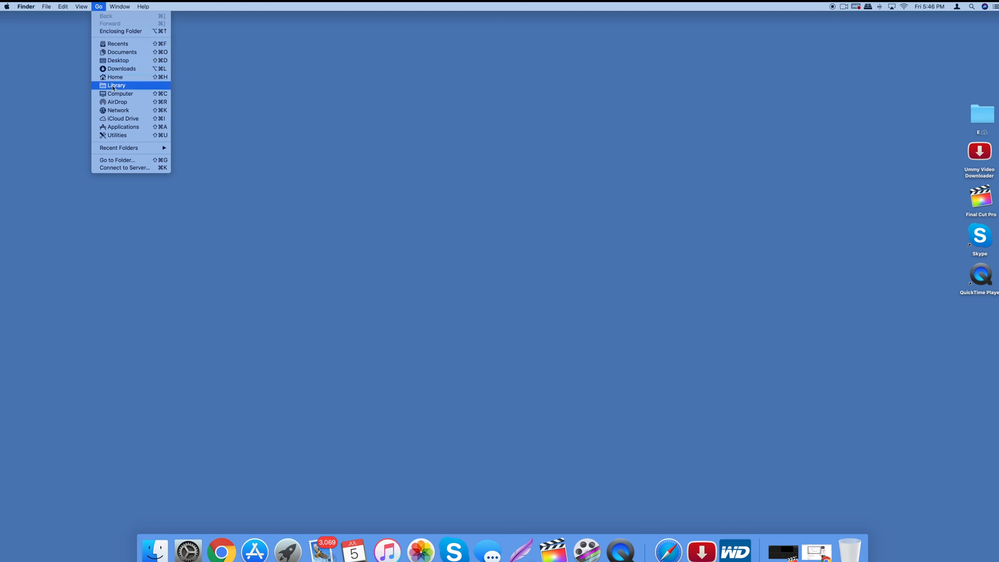
pyautogui.click(116, 85)
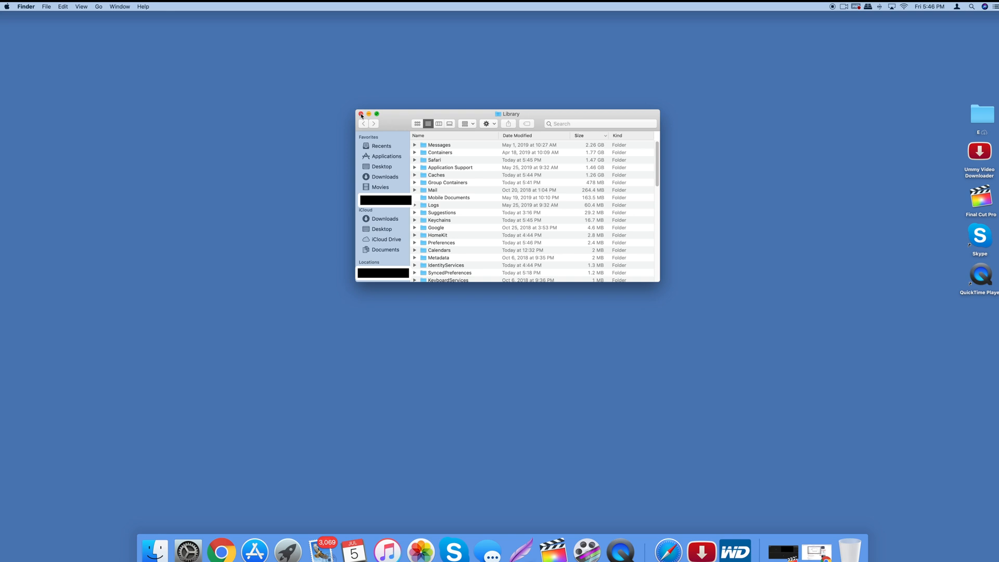
pyautogui.moveTo(463, 144)
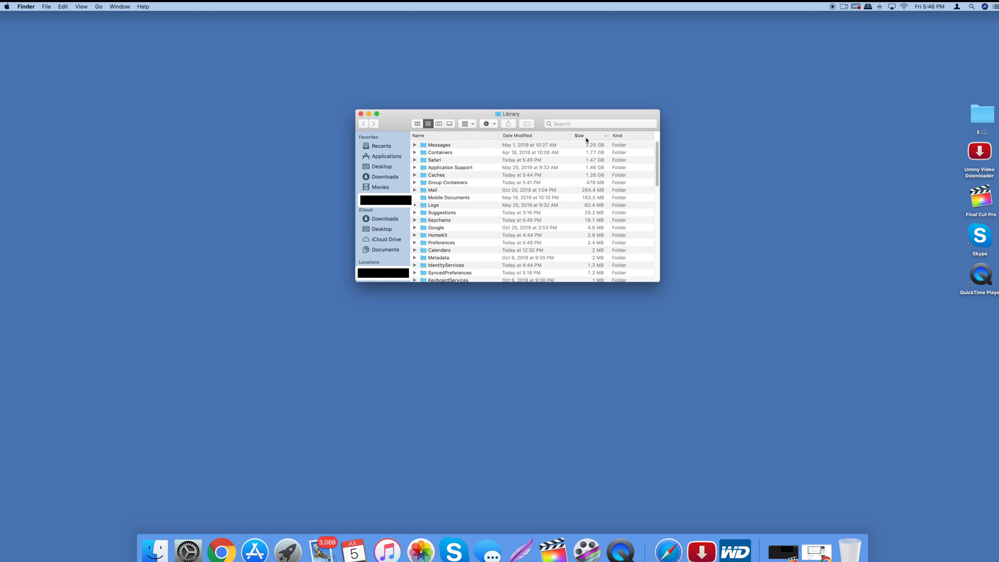
pyautogui.moveTo(587, 145)
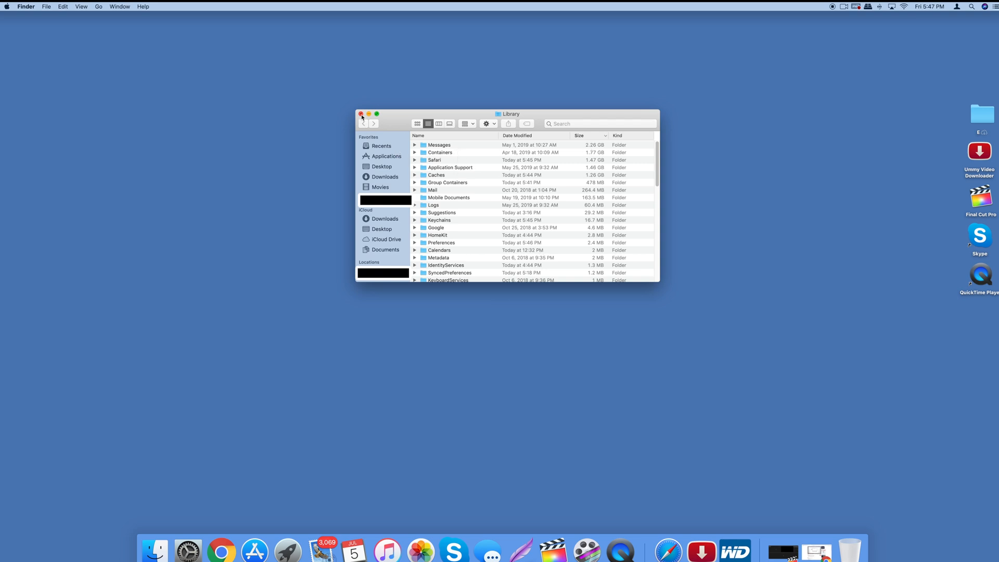
pyautogui.moveTo(387, 134)
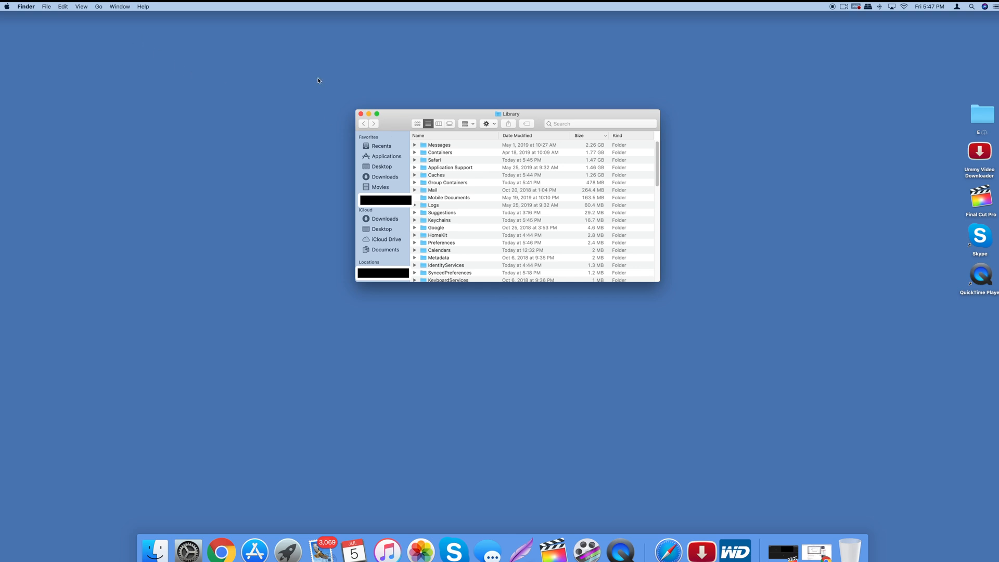
pyautogui.click(98, 6)
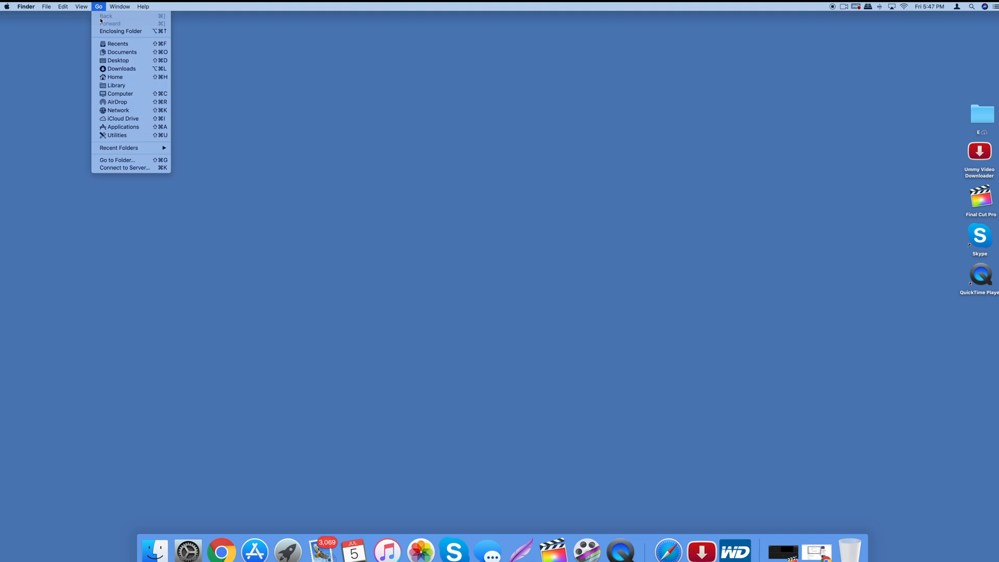
pyautogui.moveTo(116, 85)
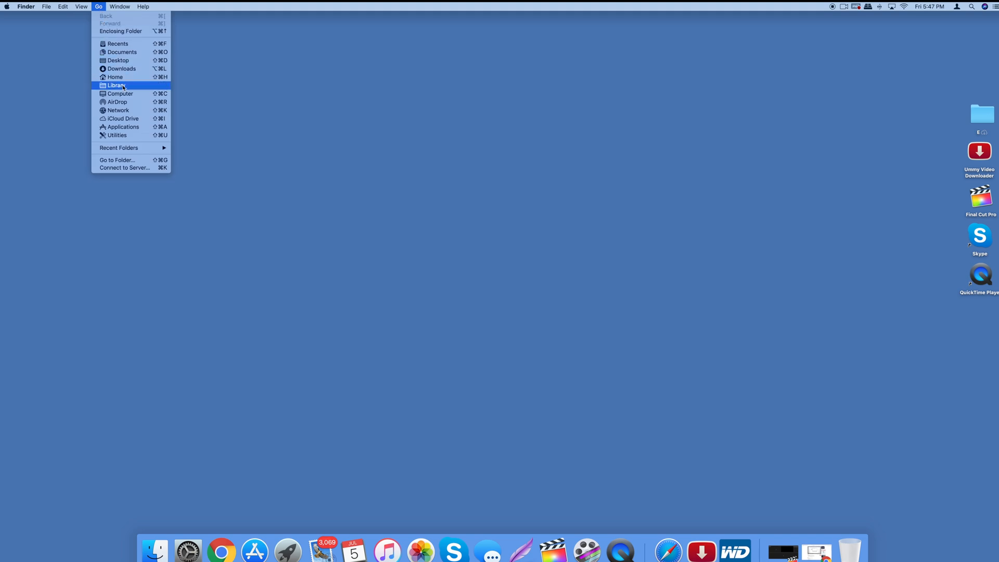
pyautogui.click(117, 85)
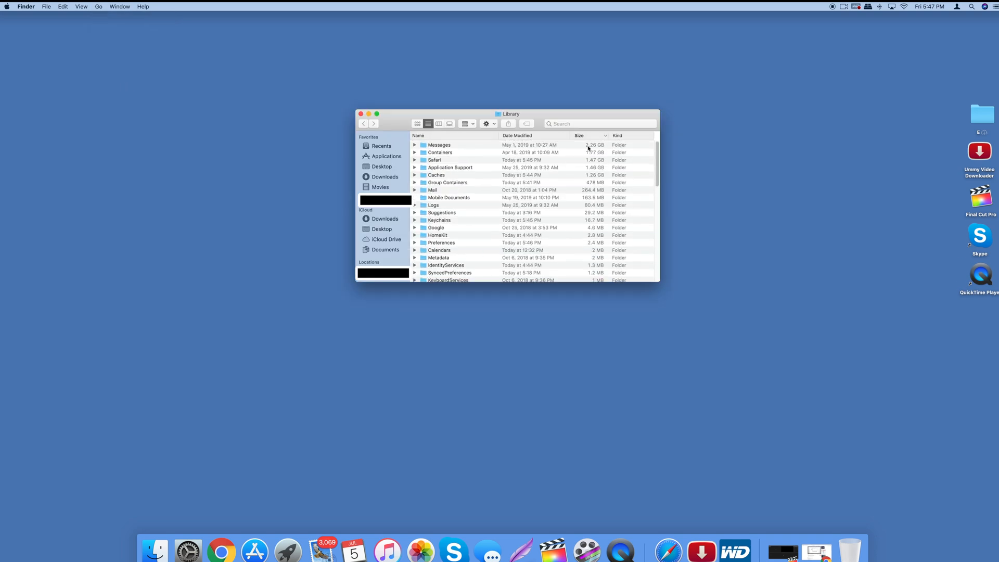
pyautogui.moveTo(589, 148)
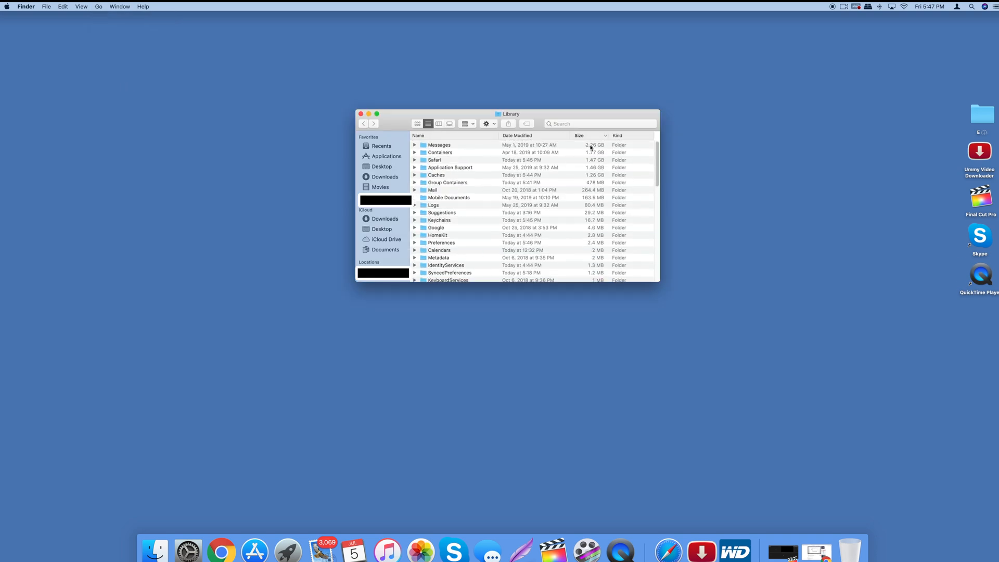
pyautogui.moveTo(598, 149)
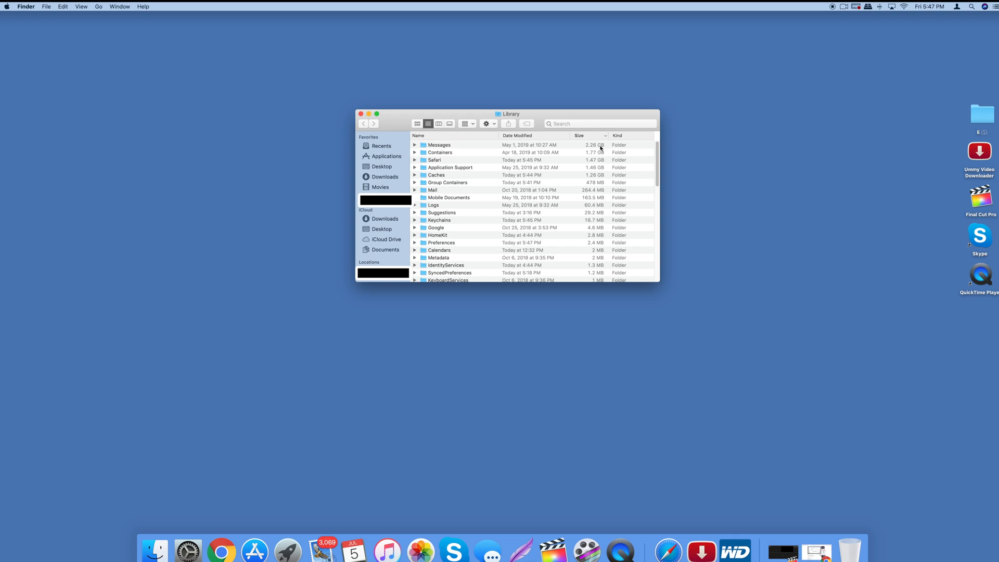
pyautogui.moveTo(584, 147)
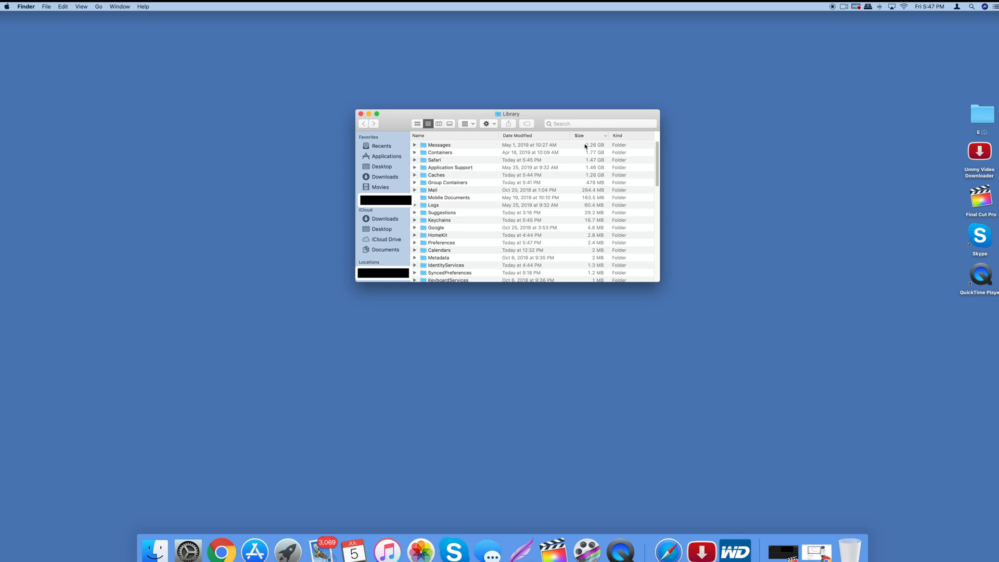
pyautogui.moveTo(593, 148)
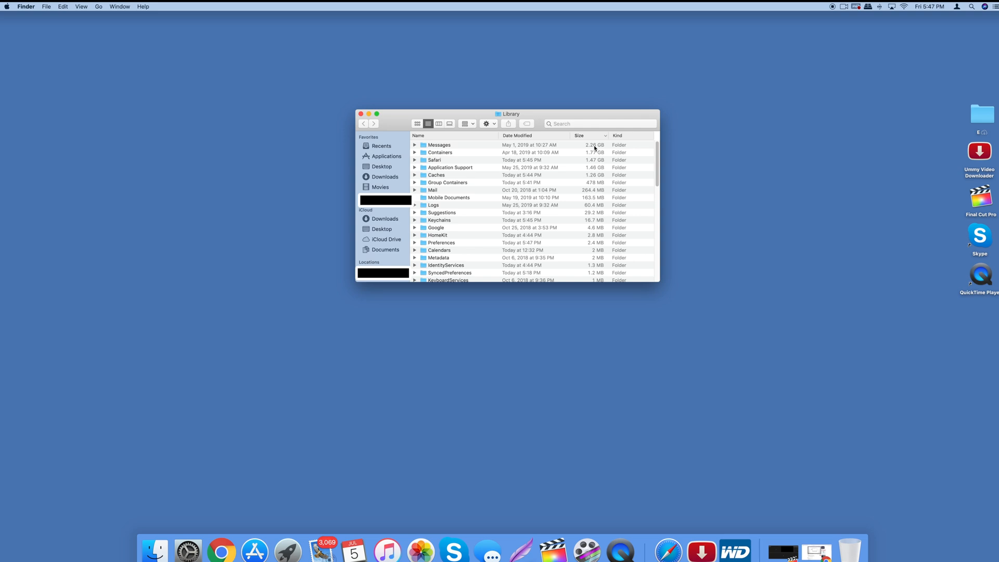
pyautogui.moveTo(591, 149)
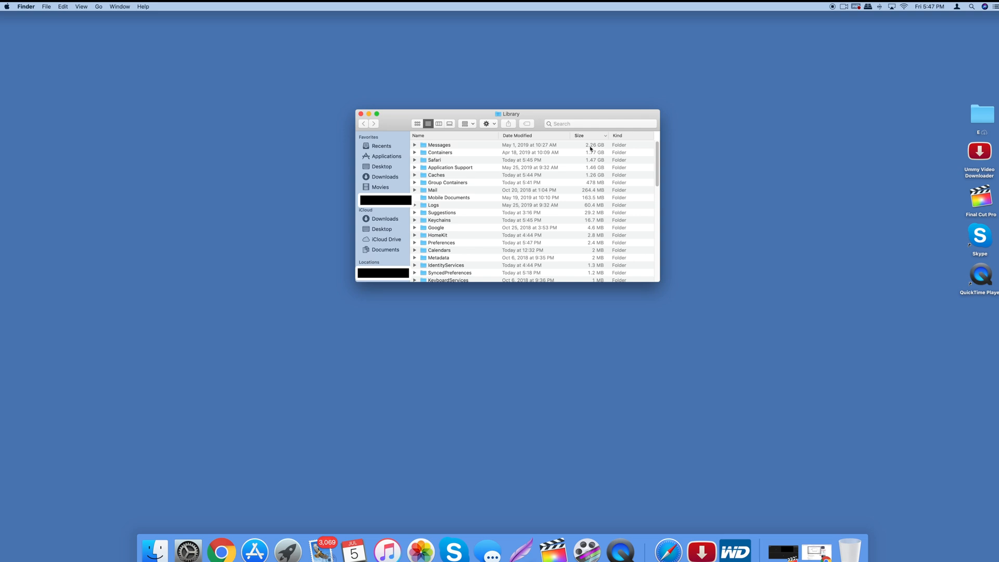